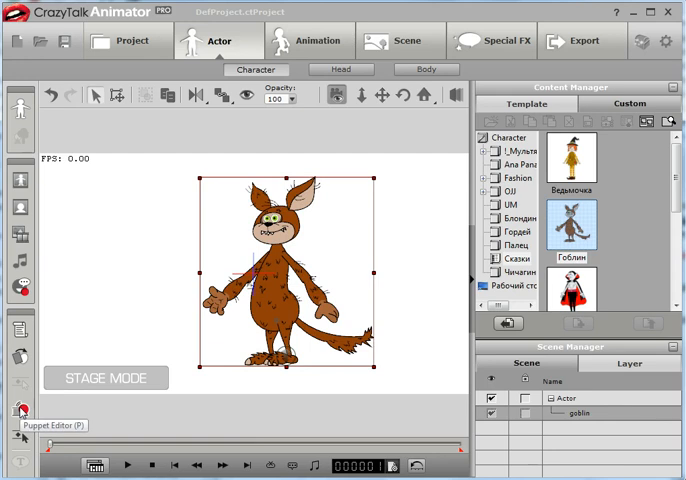
mouse_move(50, 408)
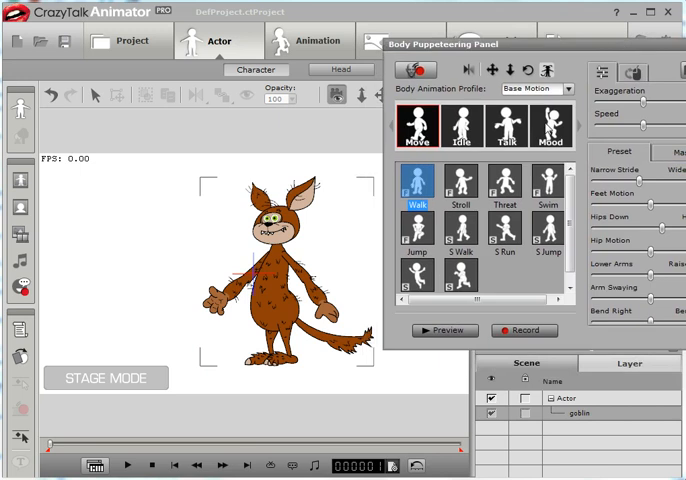
Step: Start recording the goblin's Walk puppet motion from the Body Puppeteering Panel
left_click(459, 238)
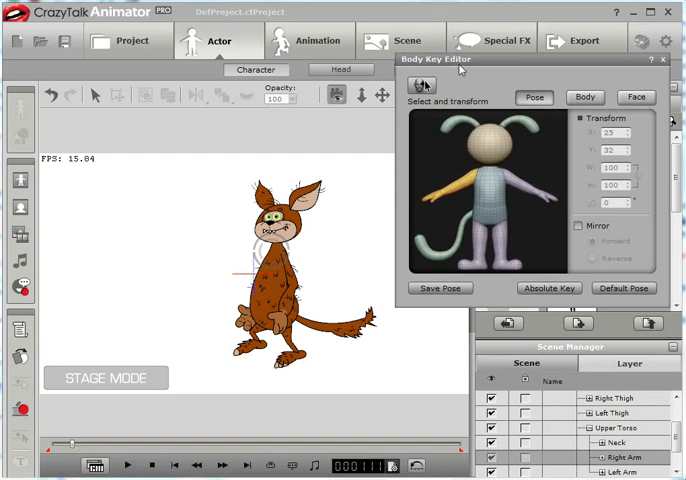
Step: Enable Select and Transform in the Body Key Editor to pose the goblin's limbs
left_click(585, 97)
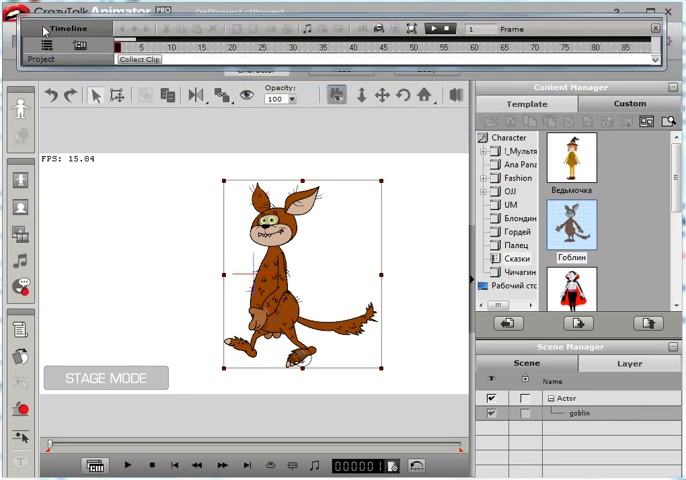
Step: Enable Actors in the timeline track list and expand the goblin's Motion track
left_click(46, 46)
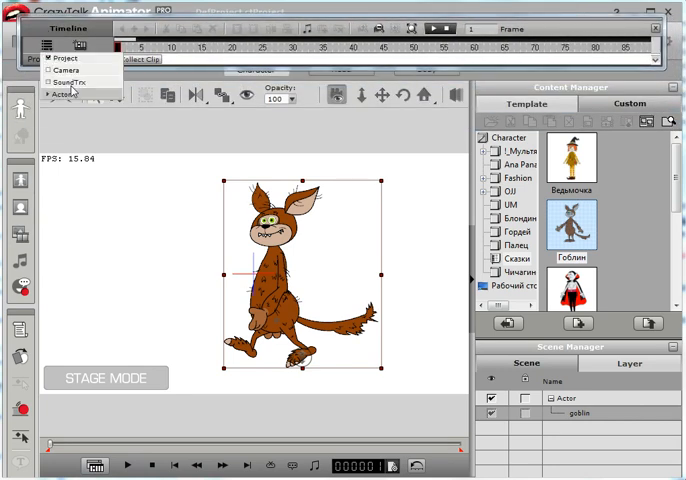
left_click(48, 92)
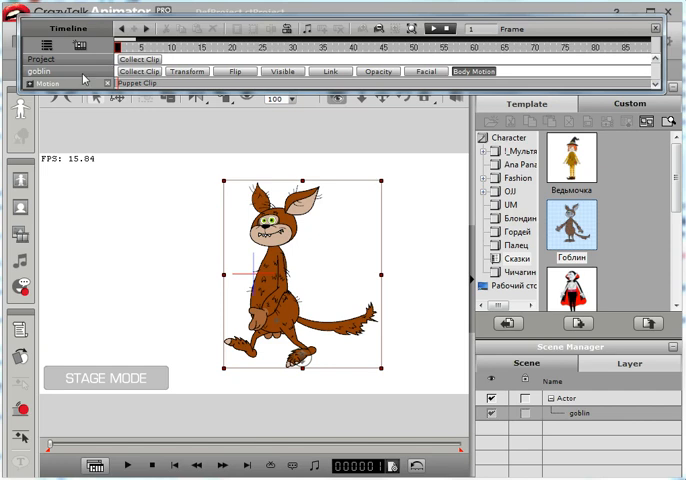
left_click(47, 83)
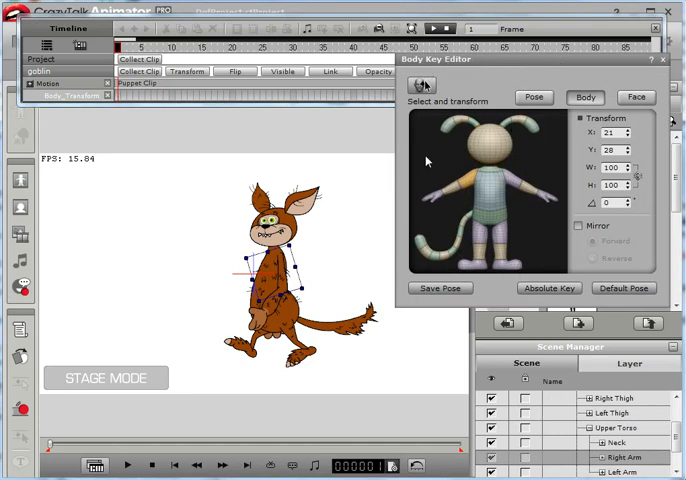
mouse_move(538, 306)
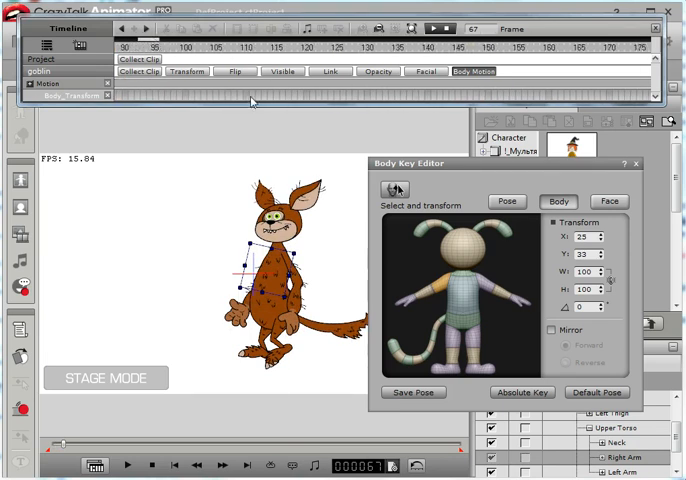
Step: Jump the timeline to frame 110 for the goblin's body transform key
left_click(246, 47)
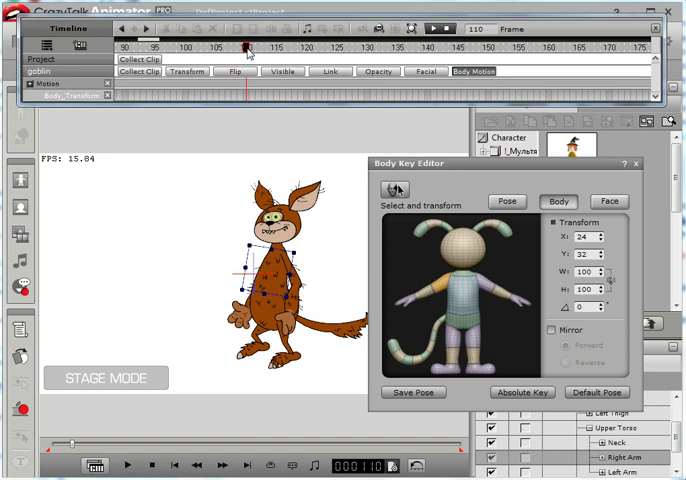
mouse_move(247, 98)
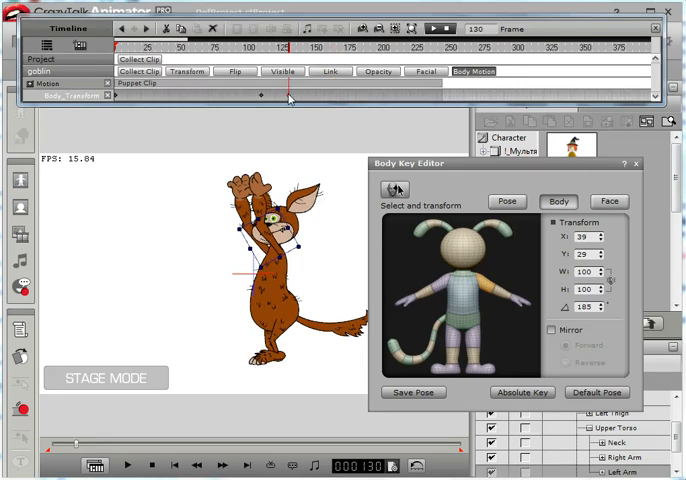
mouse_move(335, 97)
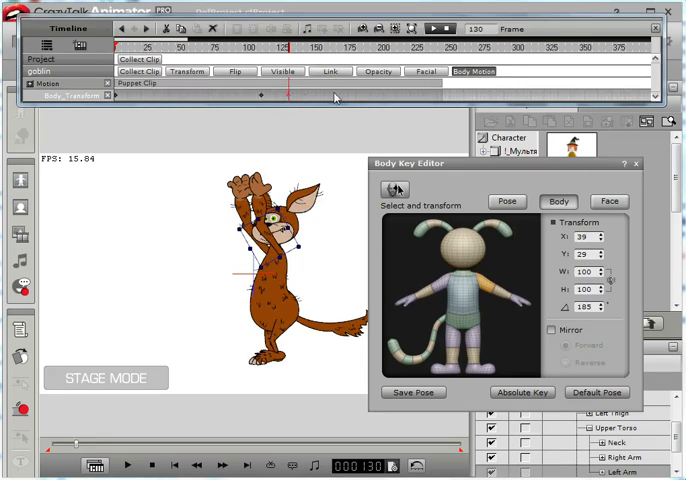
mouse_move(181, 28)
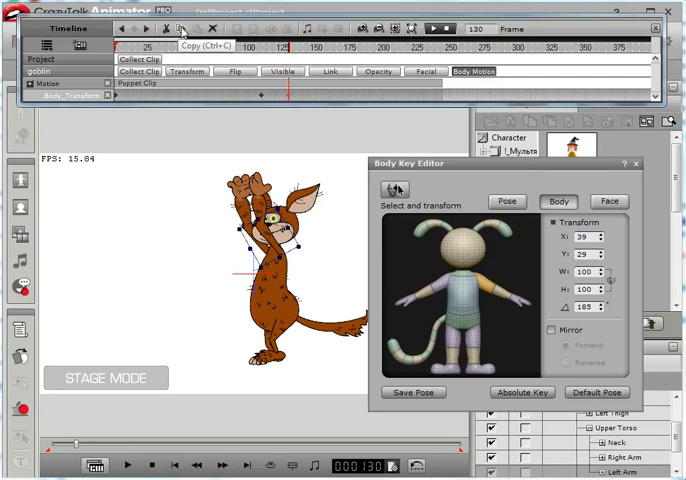